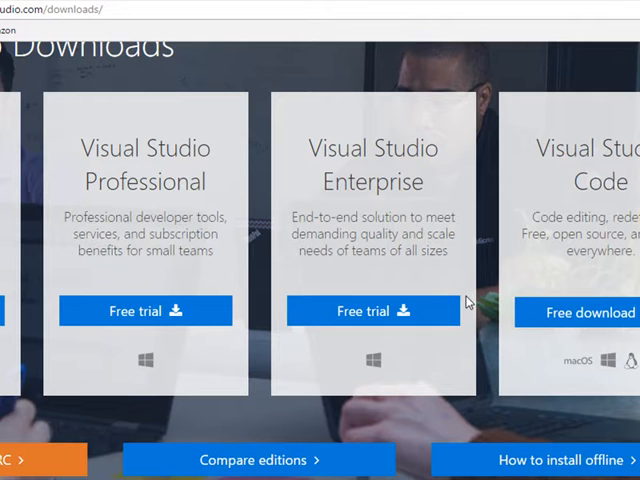
mouse_move(218, 164)
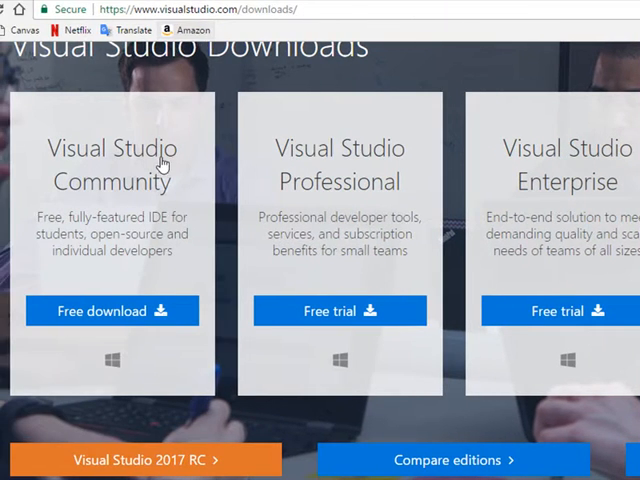
Step: Scroll the download page to the Visual Studio Community 'Free download' option and the setup steps
scroll(down, 3)
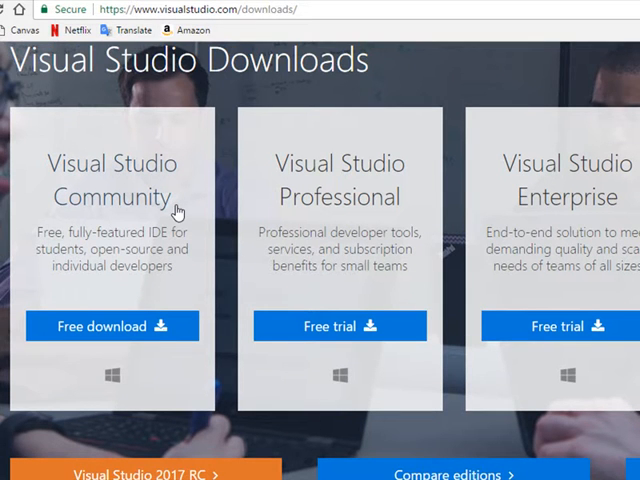
scroll(down, 3)
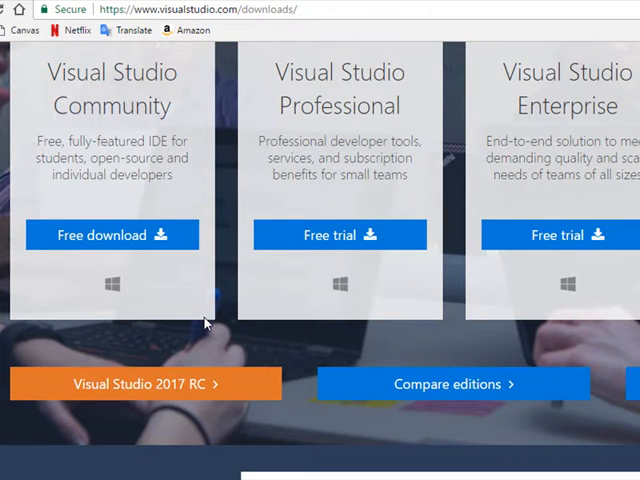
mouse_move(250, 334)
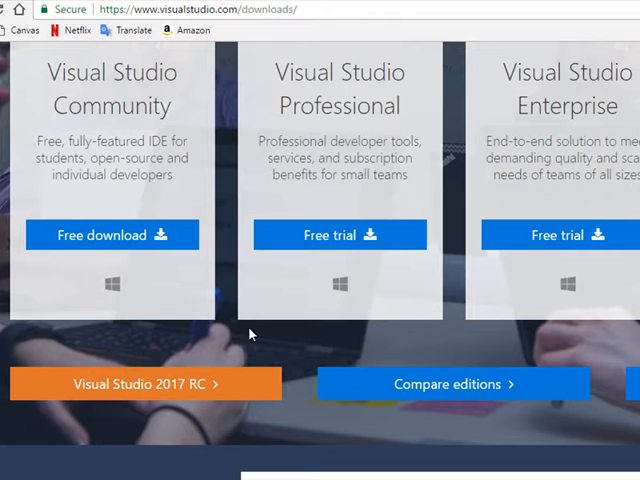
mouse_move(126, 104)
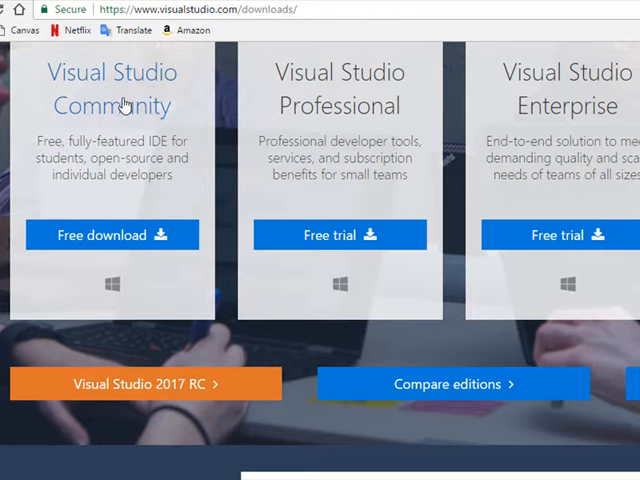
mouse_move(158, 236)
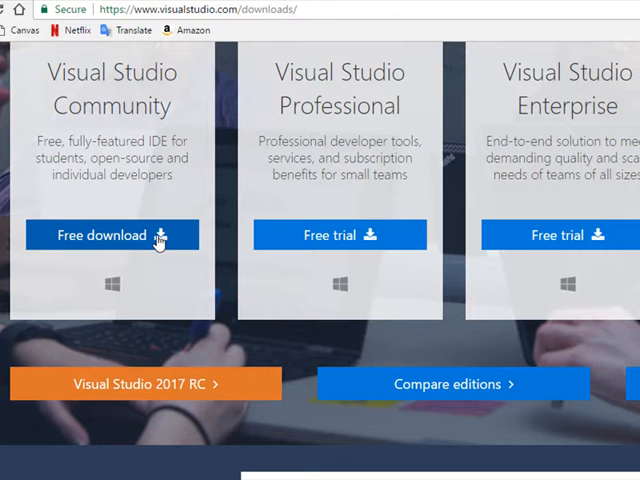
mouse_move(340, 104)
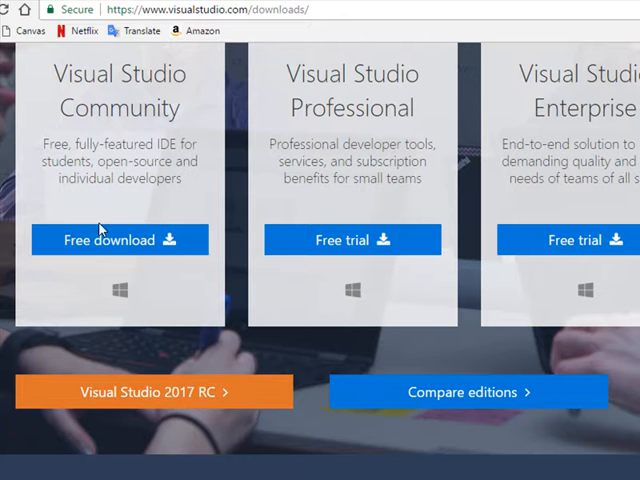
mouse_move(156, 228)
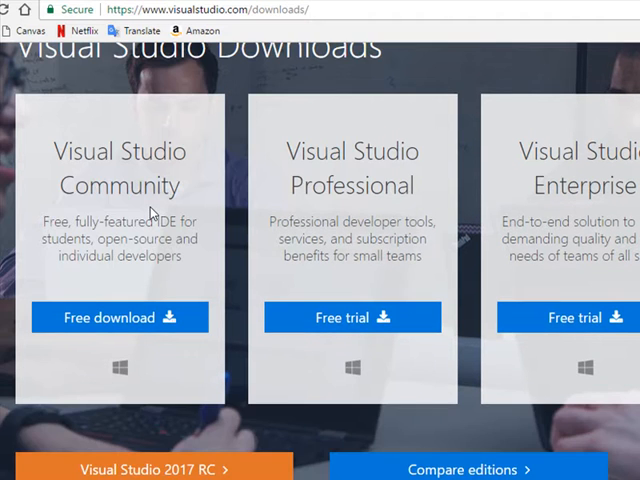
mouse_move(146, 210)
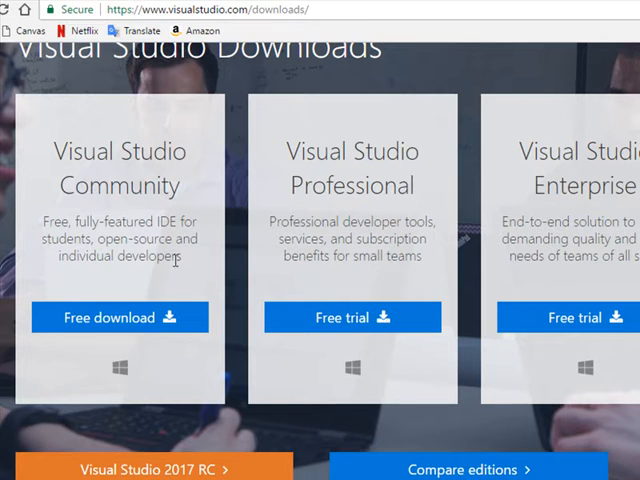
scroll(right, 3)
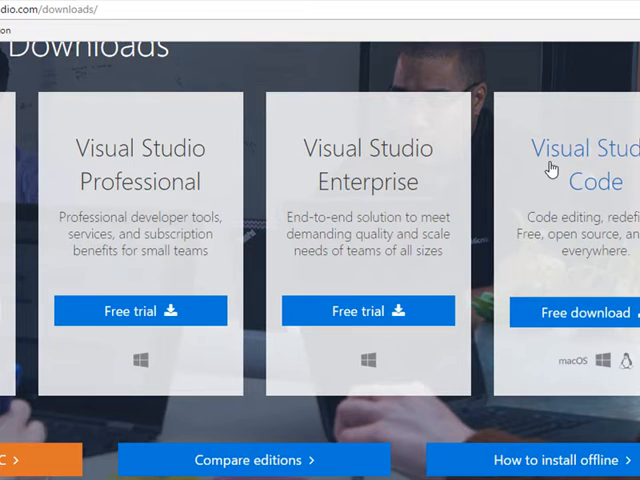
mouse_move(584, 324)
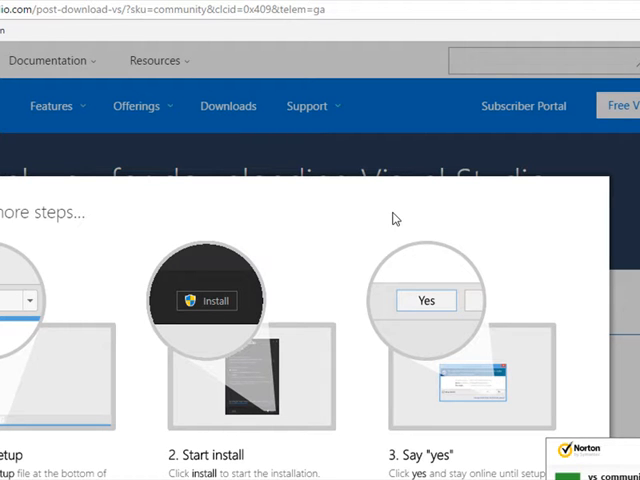
mouse_move(138, 296)
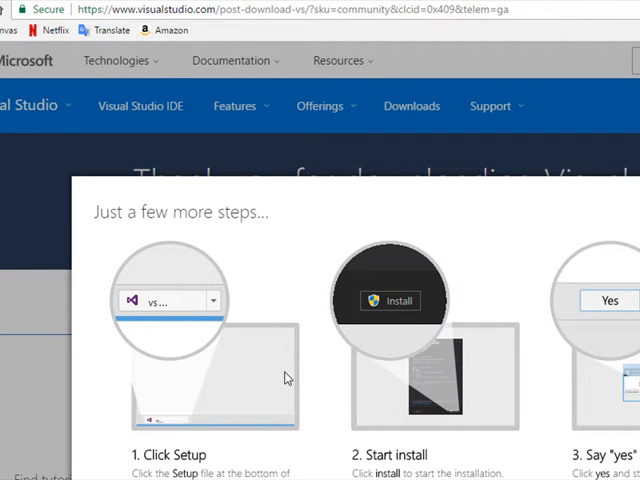
mouse_move(172, 388)
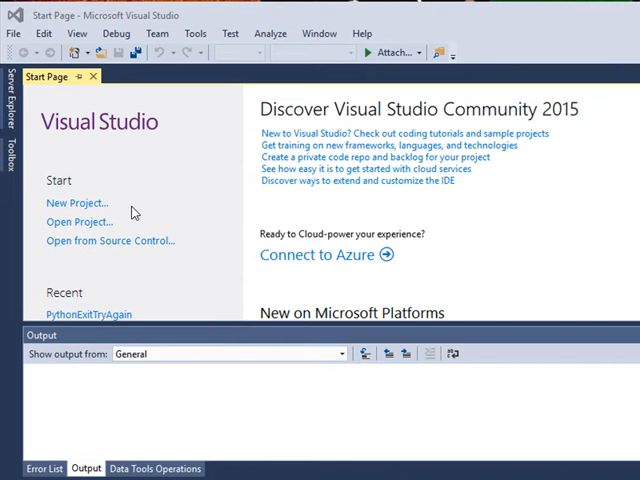
Step: Launch the installed Visual Studio Community 2015 so its Start Page appears
click(76, 202)
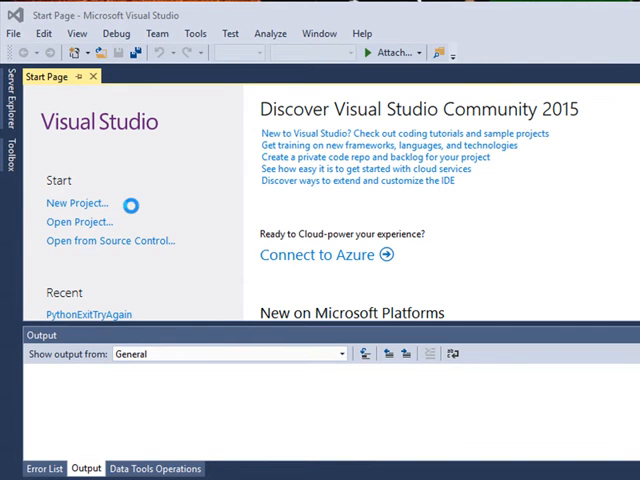